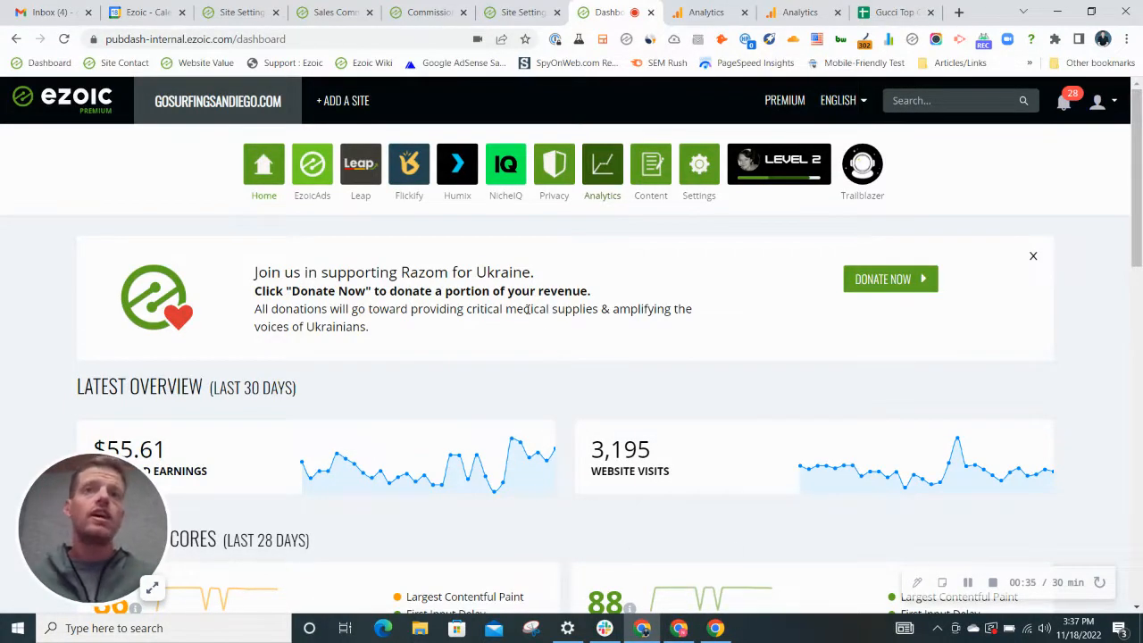
mouse_move(506, 165)
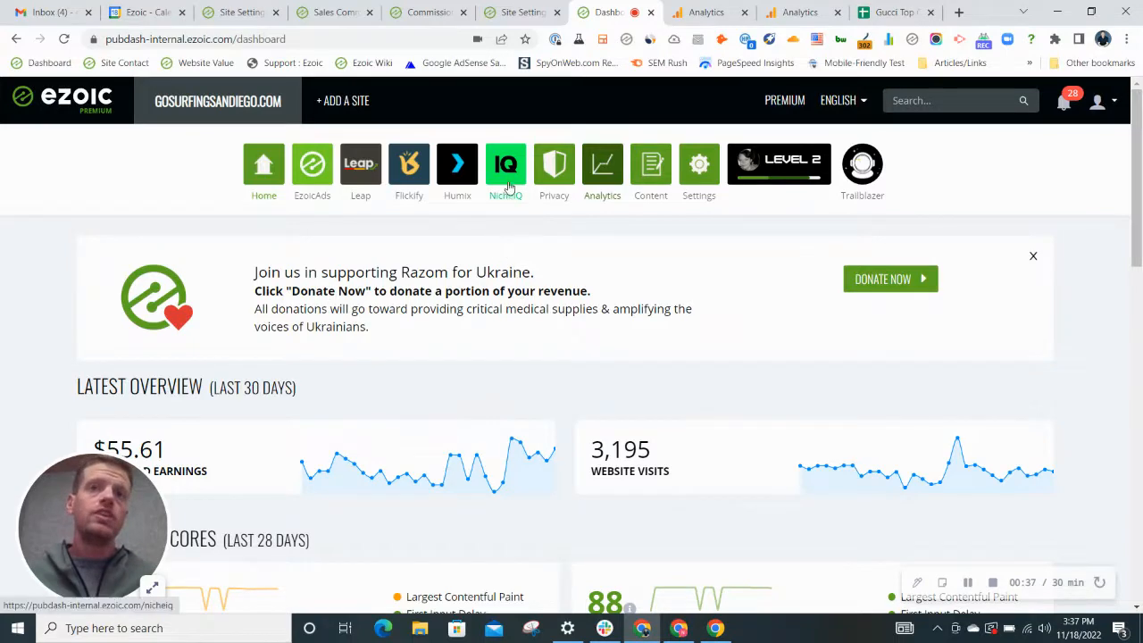
mouse_move(506, 170)
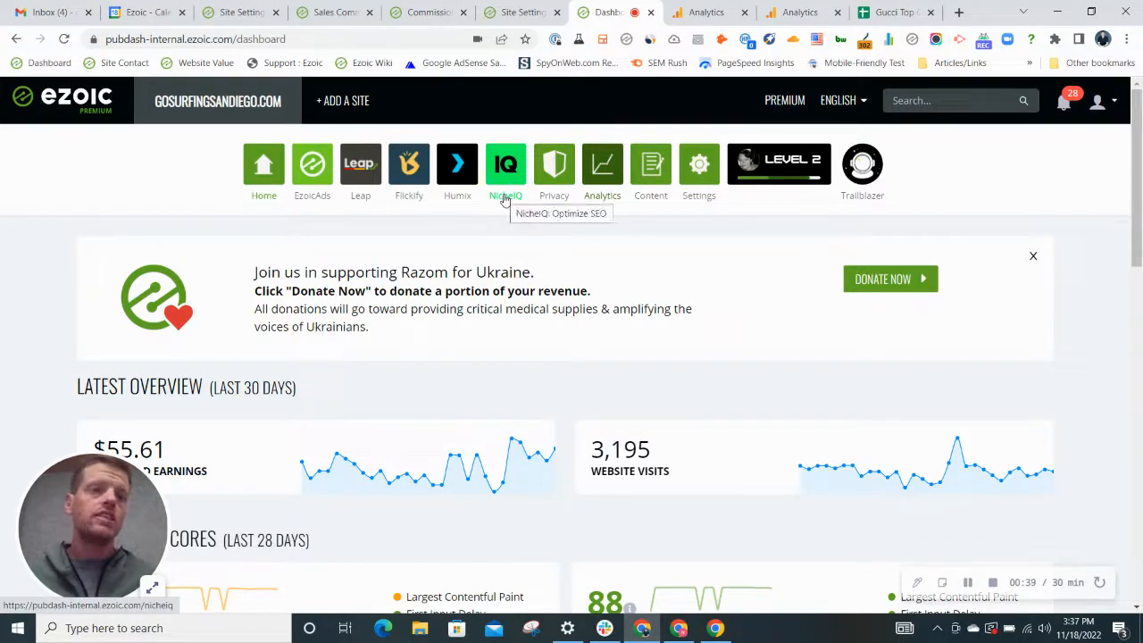
- Show the NicheIQ Topics overview and its Getting Started section on topic research
click(505, 165)
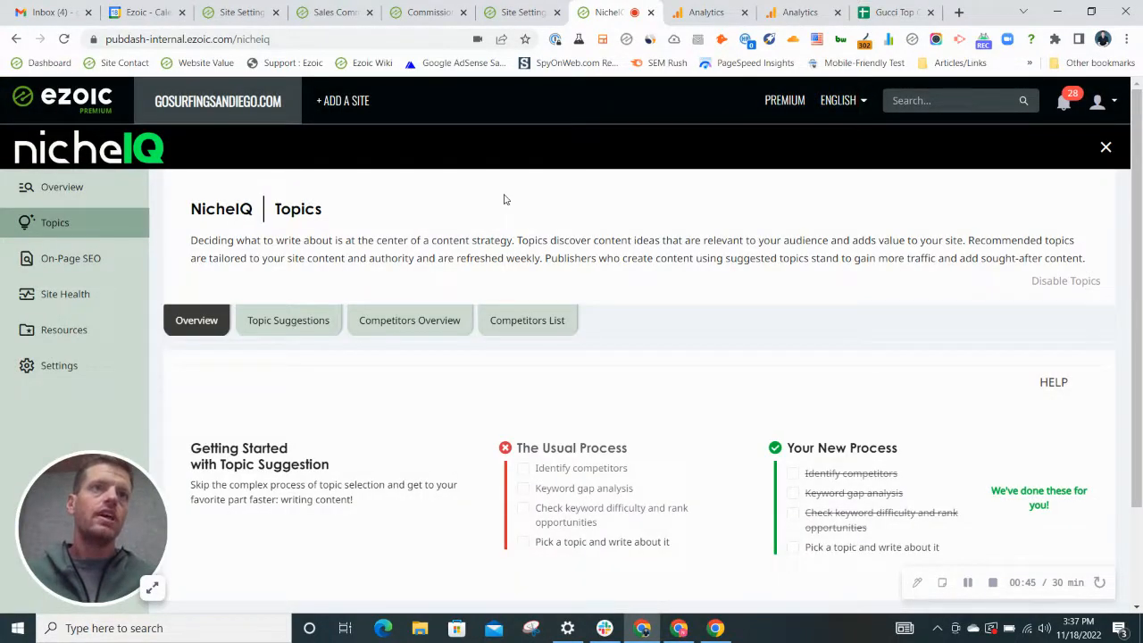
mouse_move(468, 350)
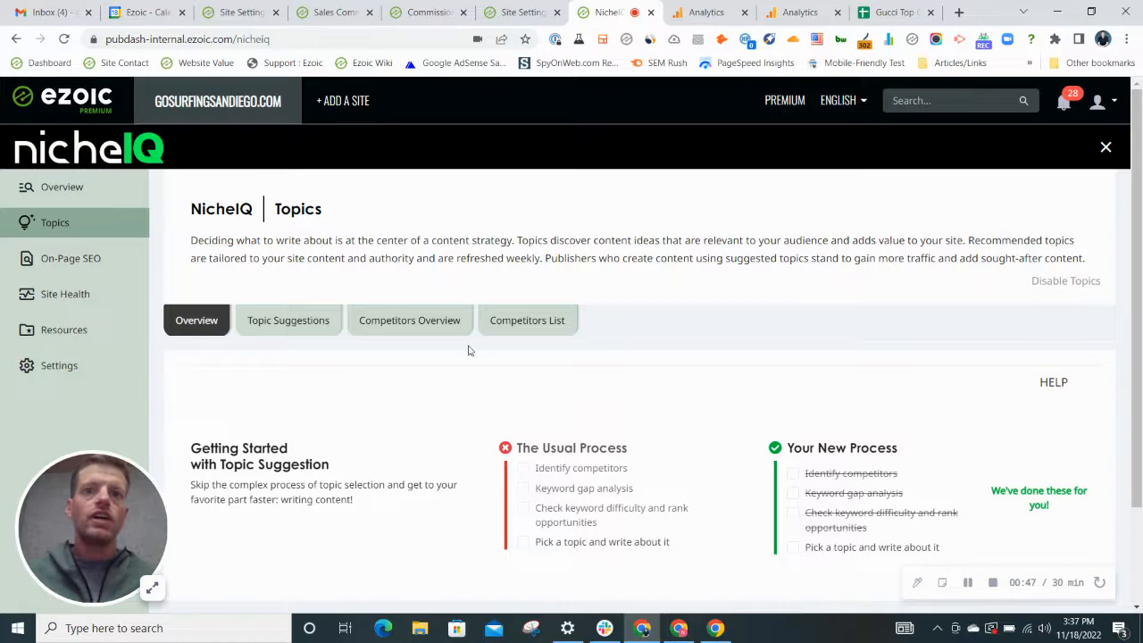
scroll(down, 3)
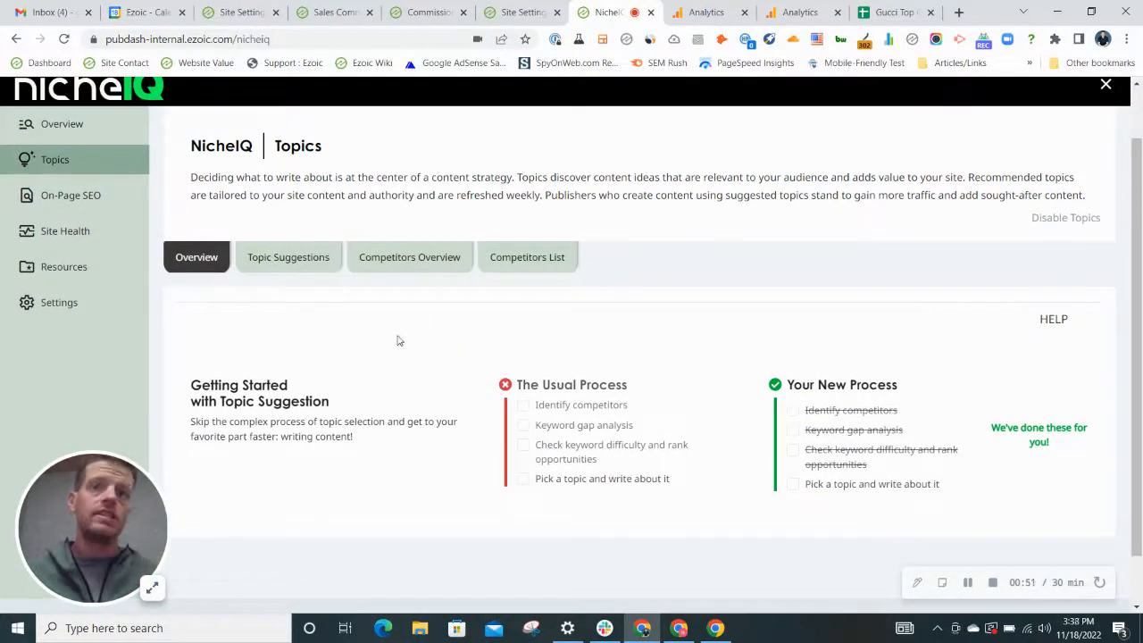
scroll(down, 3)
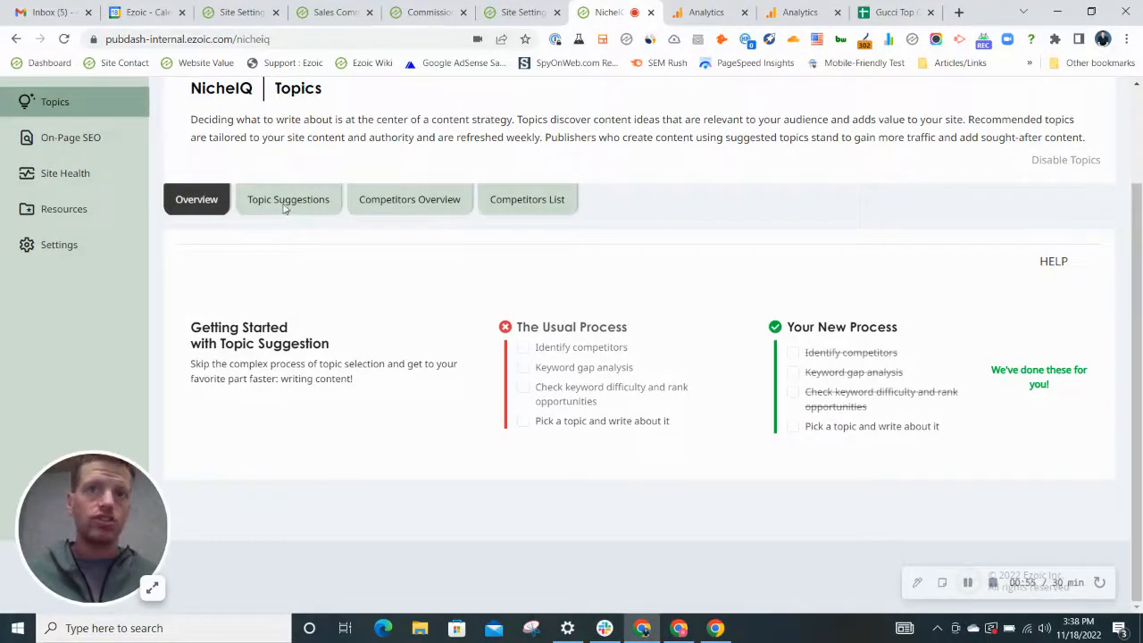
- Show the Topic Suggestions list with potential, search volume and difficulty scores
click(288, 200)
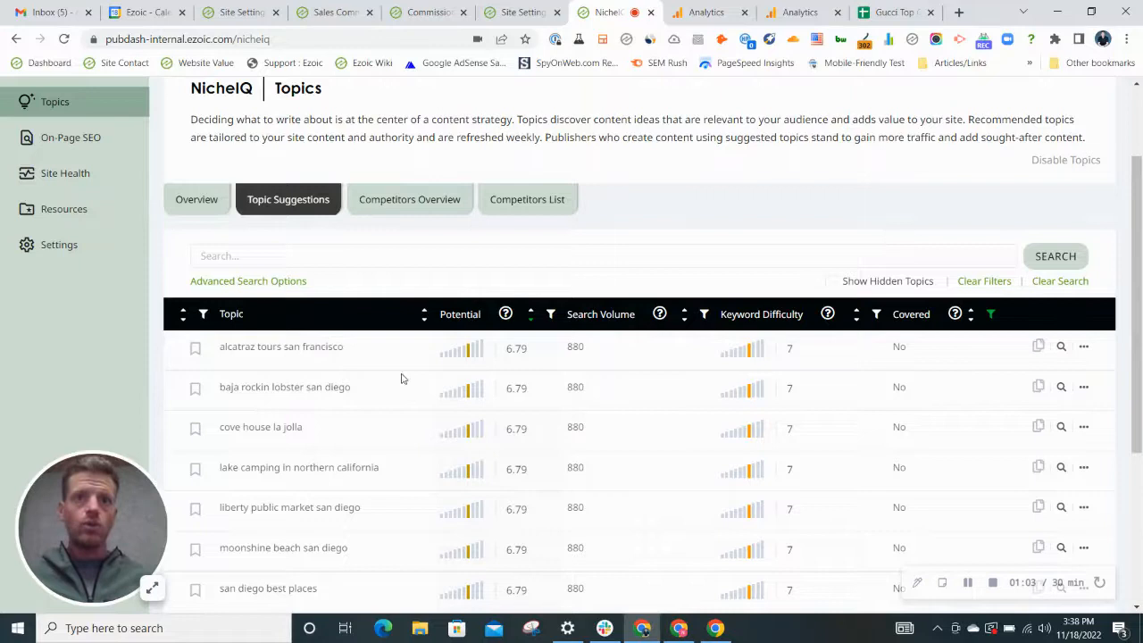
mouse_move(462, 348)
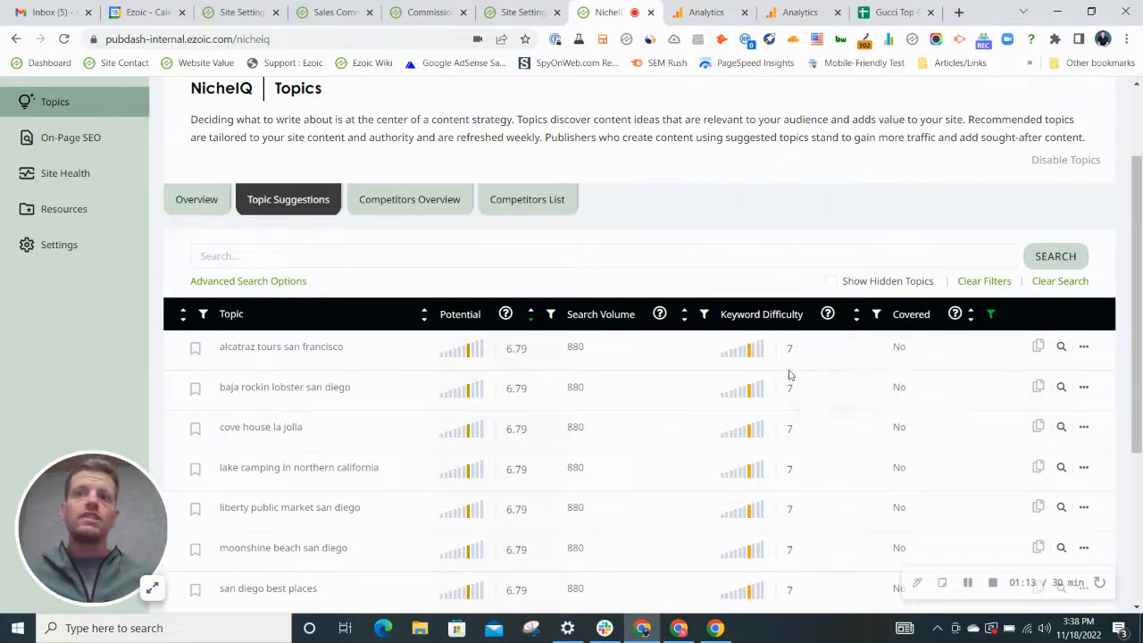
scroll(down, 3)
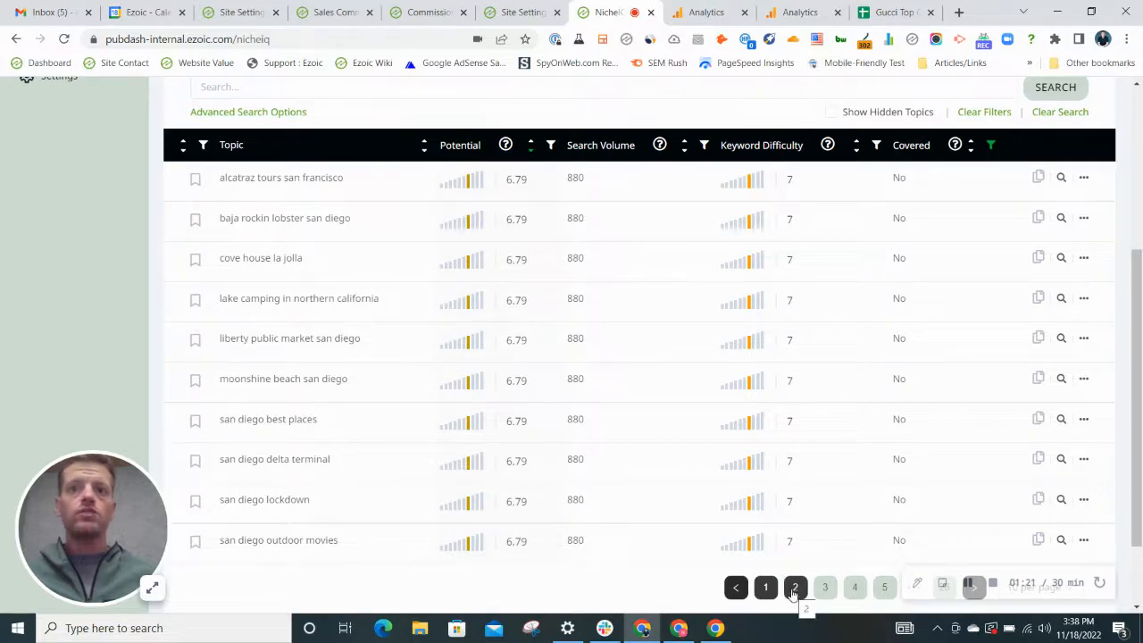
- Browse pages 2 through 5 of the San Diego topic suggestions
click(795, 588)
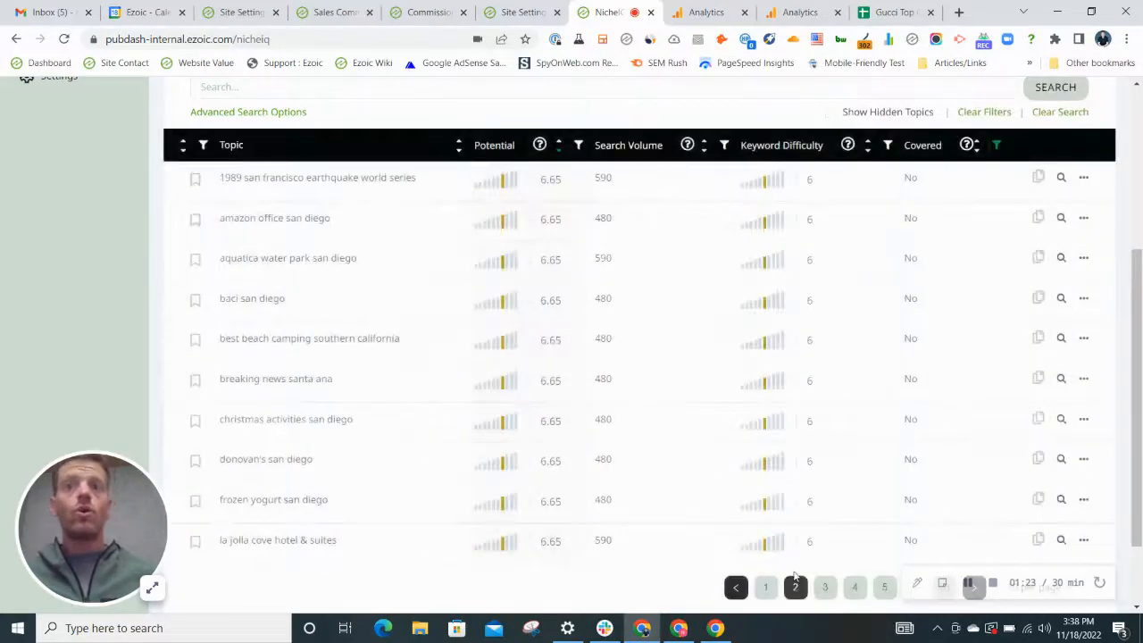
click(825, 586)
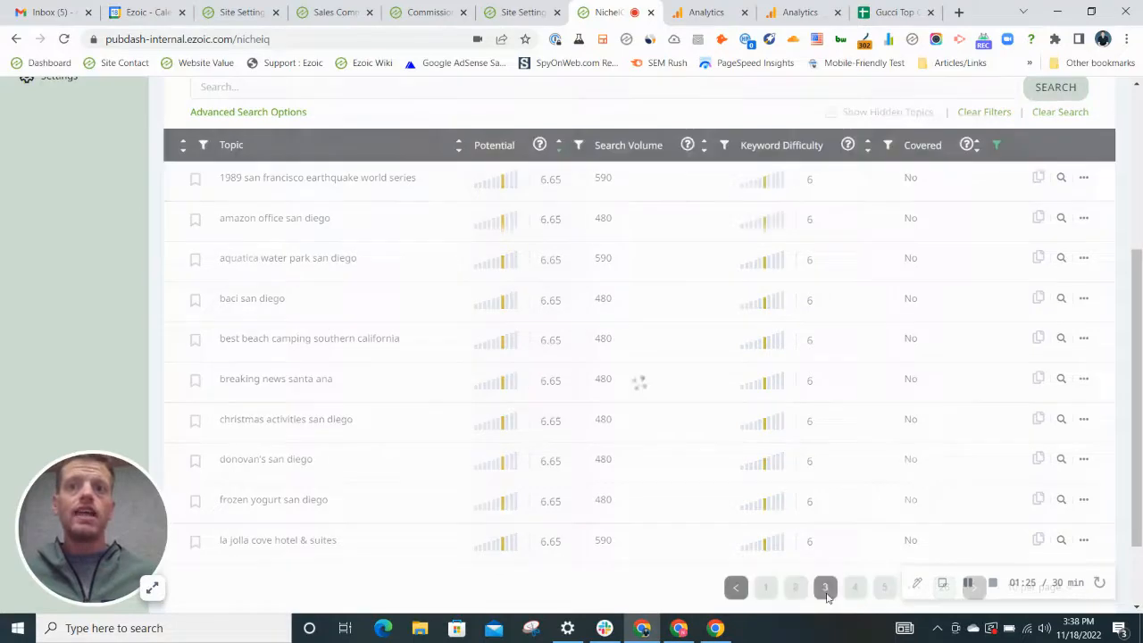
click(826, 586)
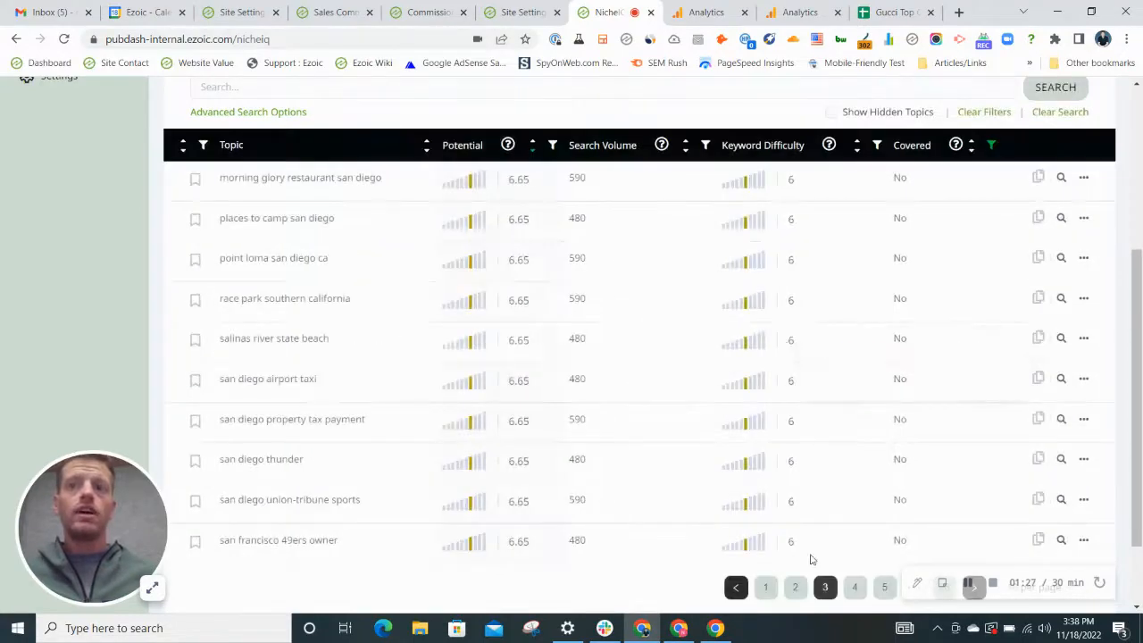
click(854, 586)
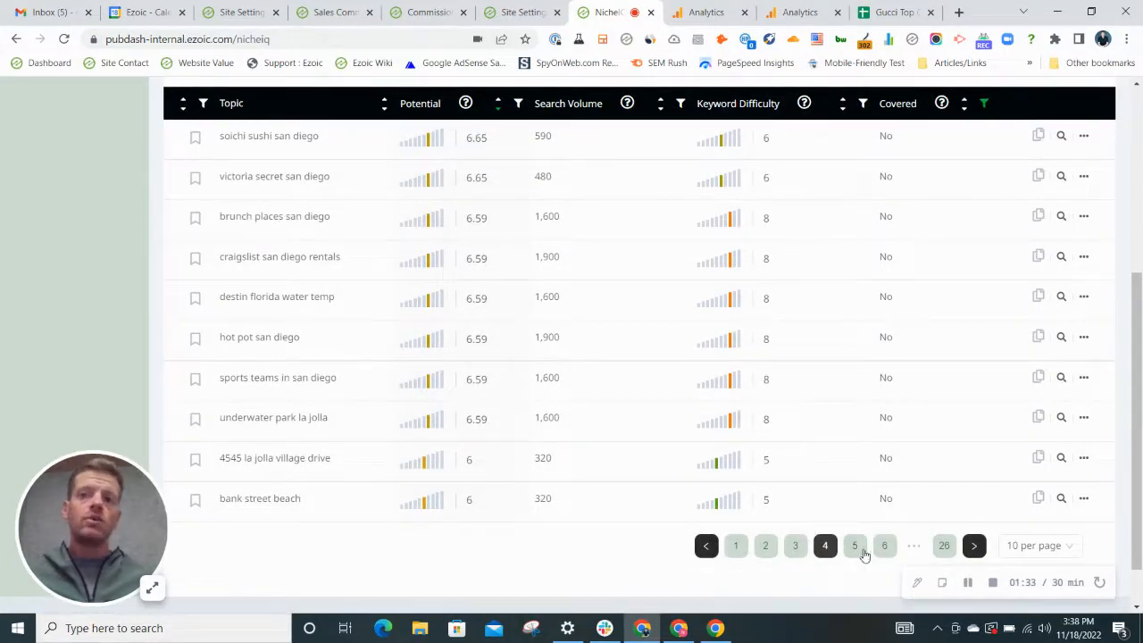
click(854, 547)
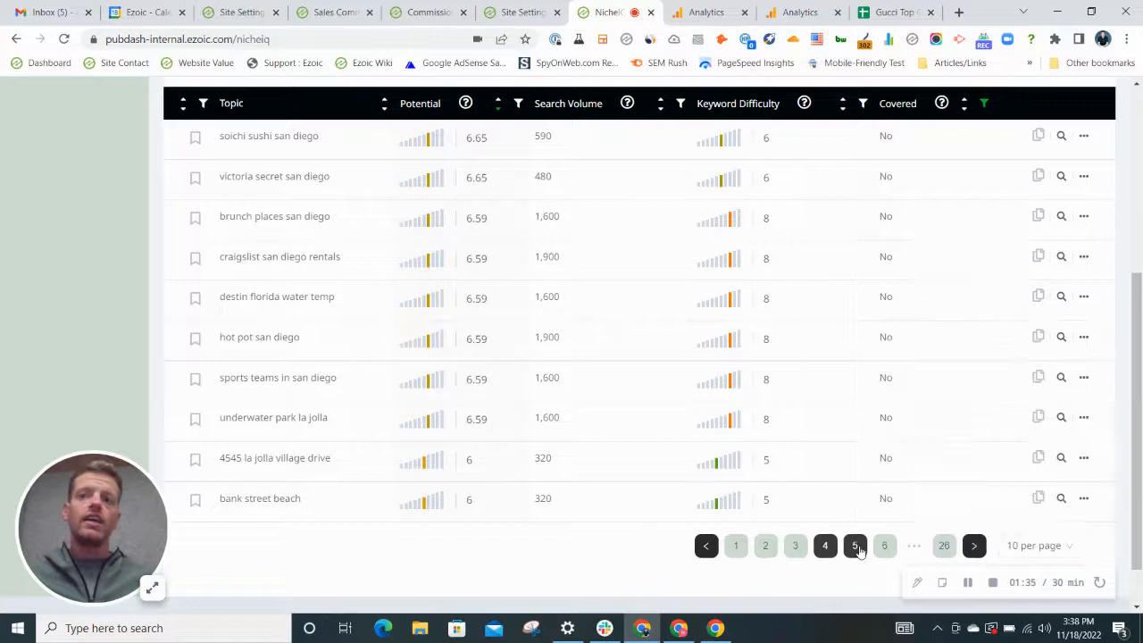
click(854, 547)
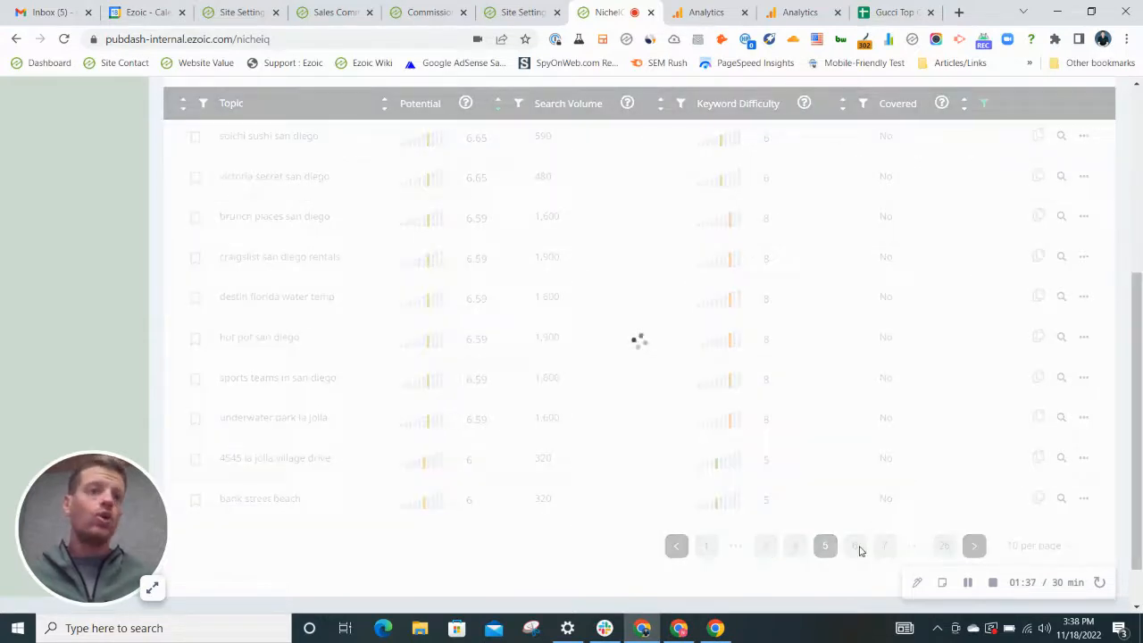
click(854, 546)
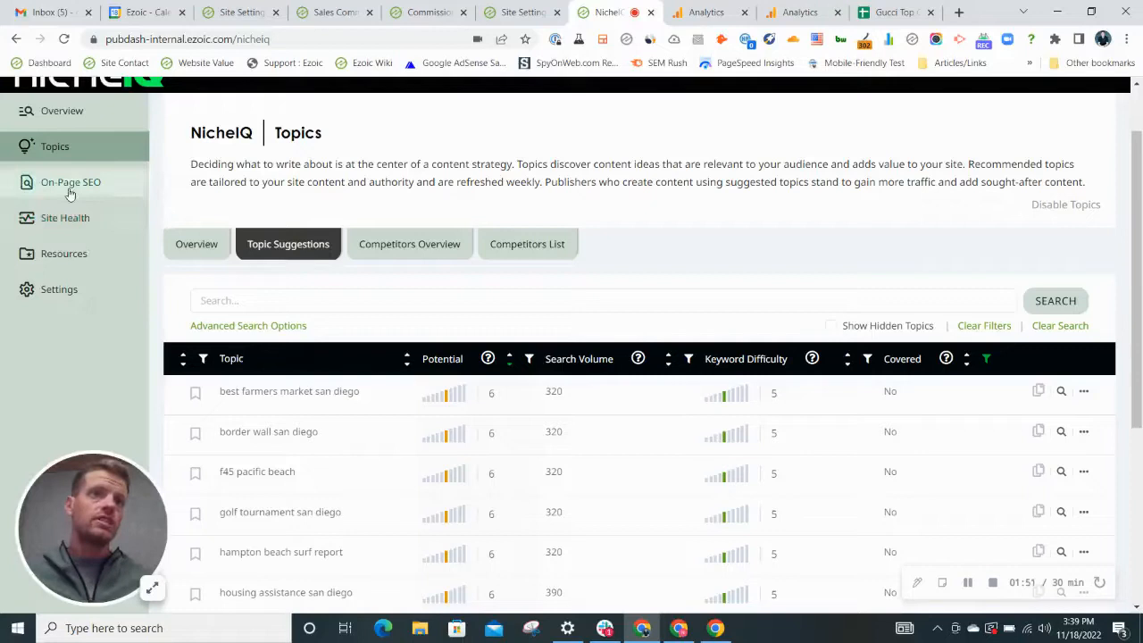
- Show the On-Page SEO experiment groups with group #1's running title test
click(72, 182)
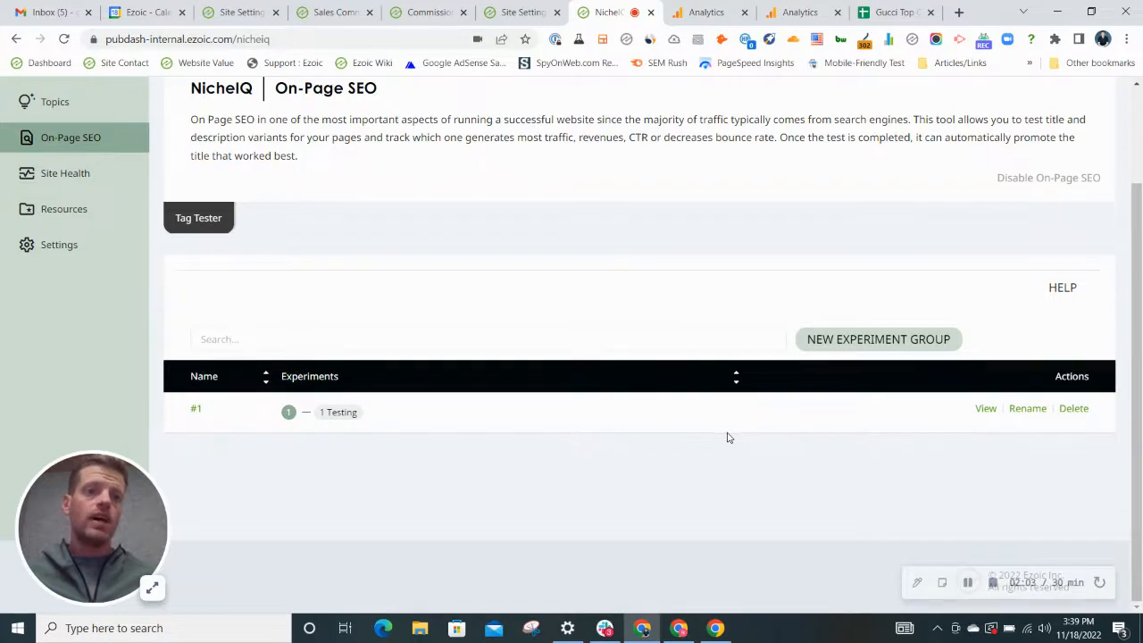
mouse_move(707, 441)
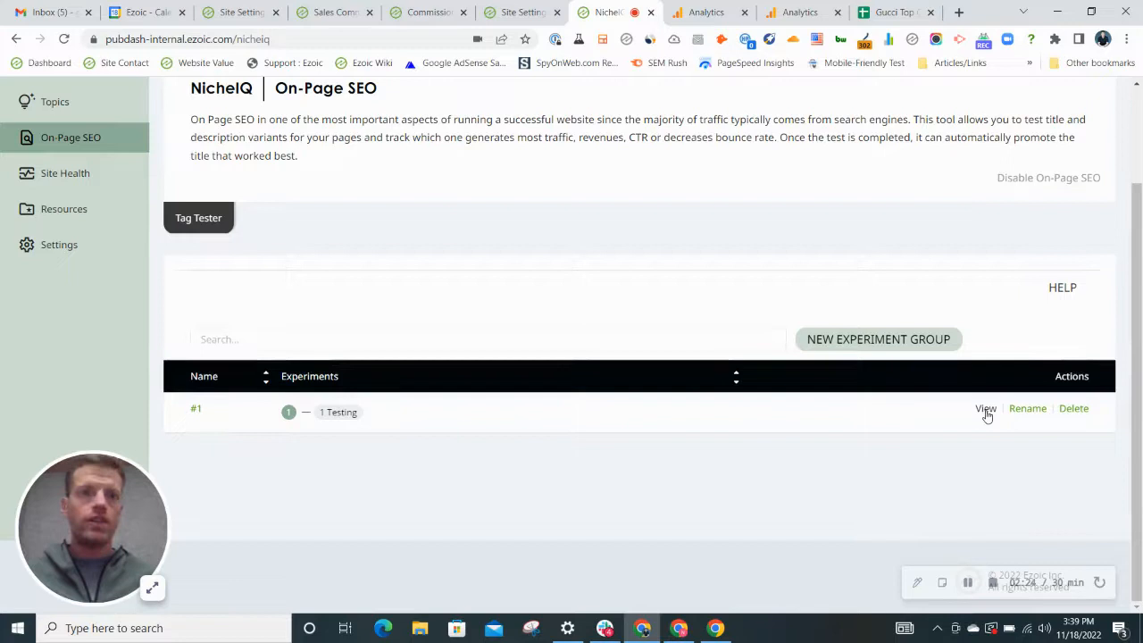
- View group #1's blacks-beach-surf-spot experiment results, comparing CTR and Total Score metrics
click(986, 407)
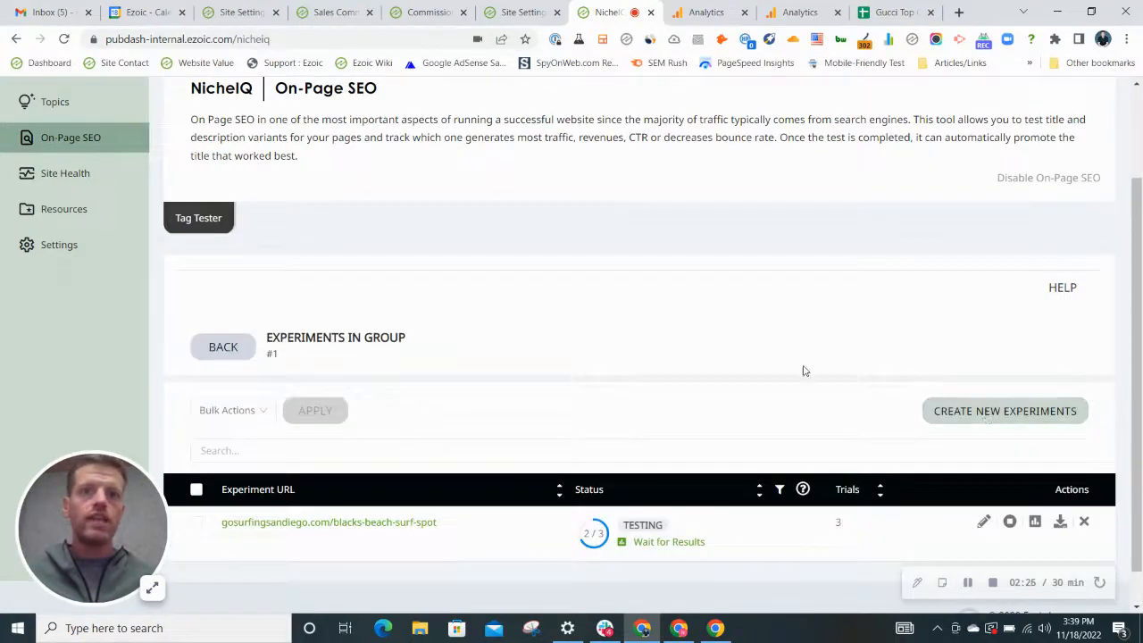
scroll(down, 3)
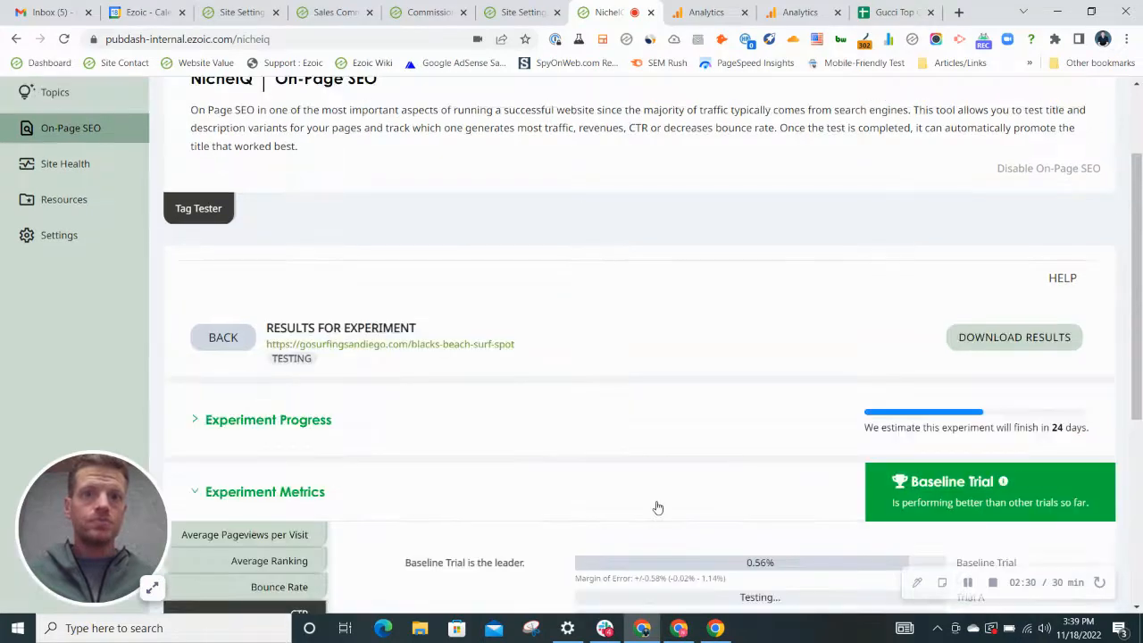
scroll(down, 3)
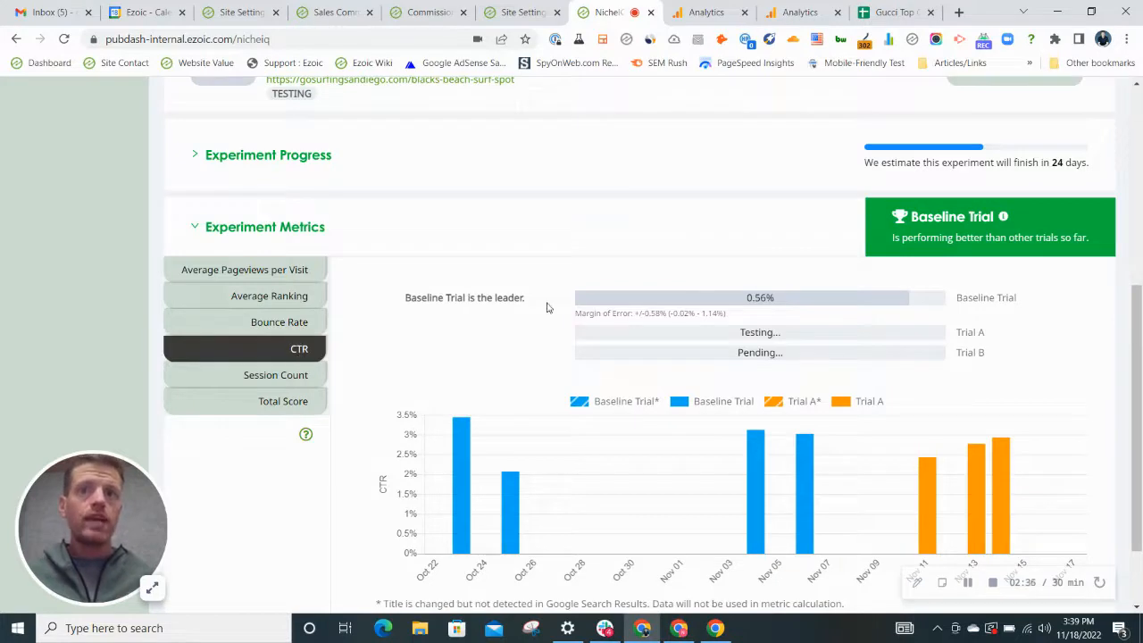
mouse_move(508, 293)
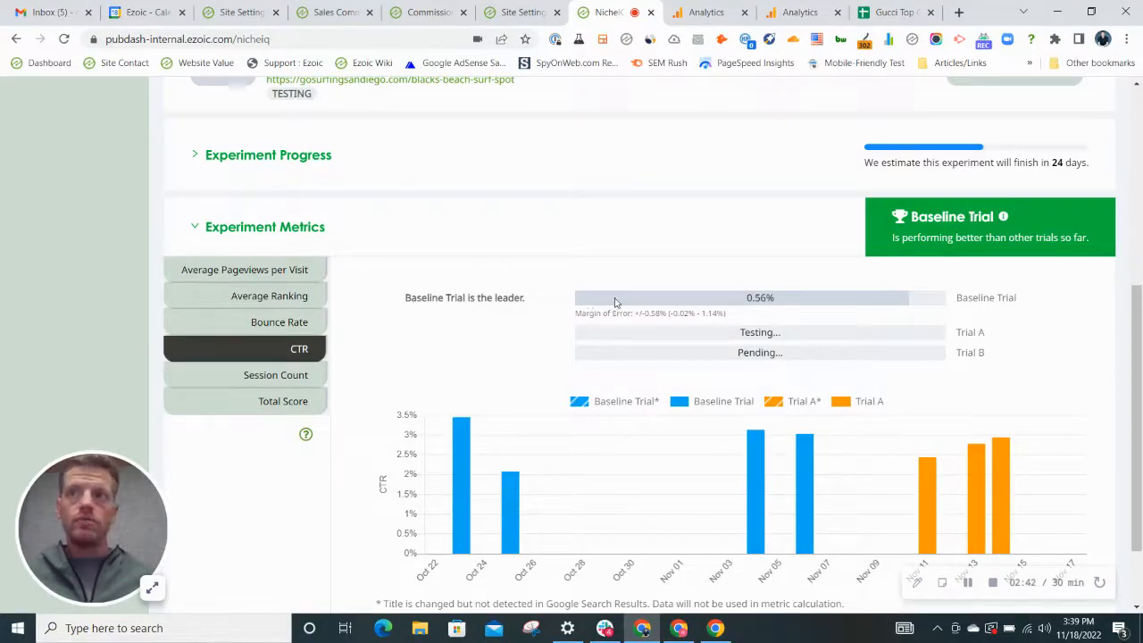
scroll(down, 3)
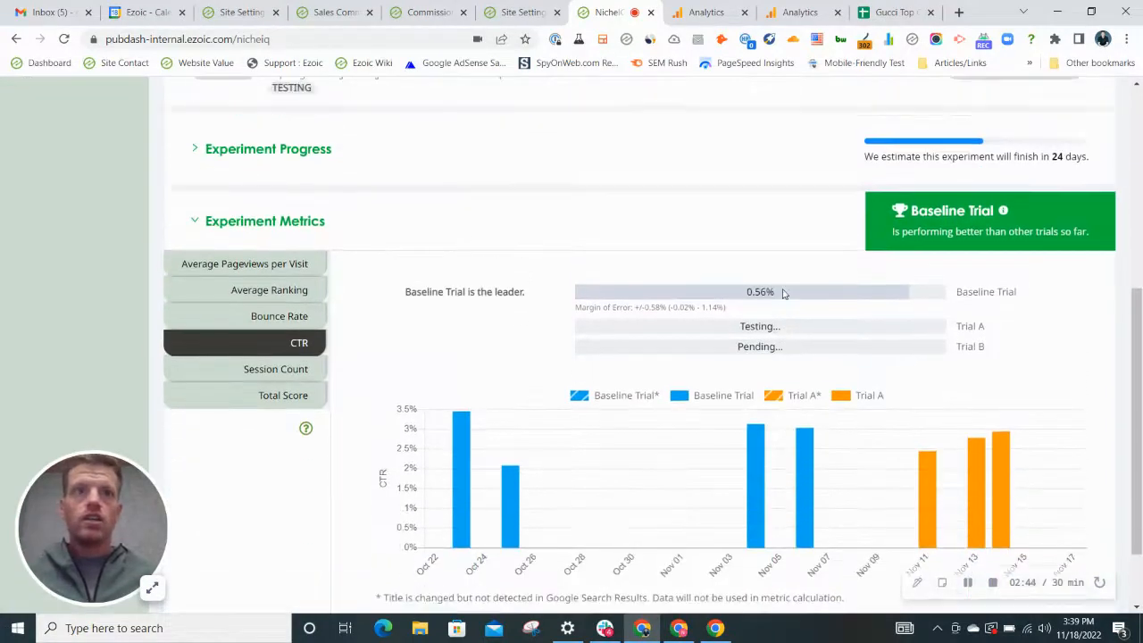
scroll(down, 3)
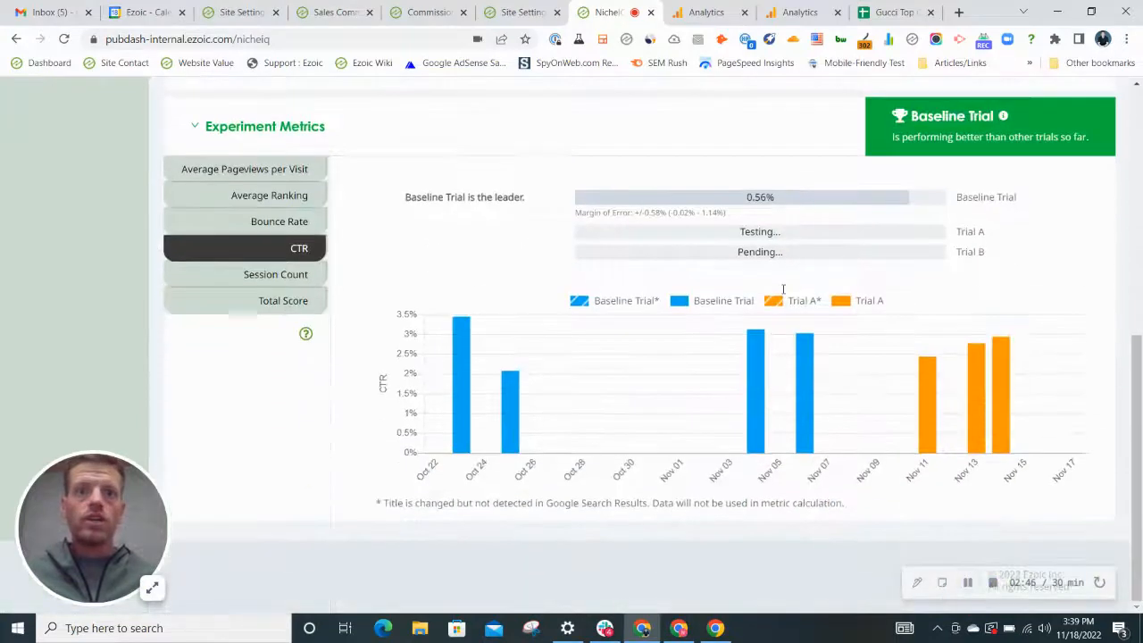
scroll(up, 3)
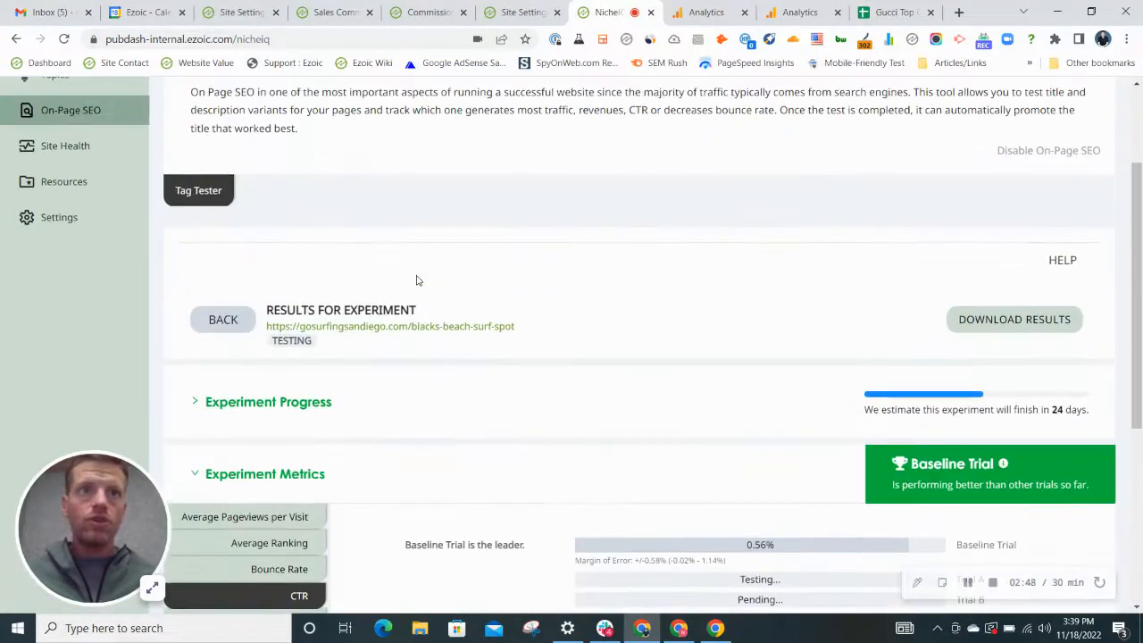
scroll(down, 3)
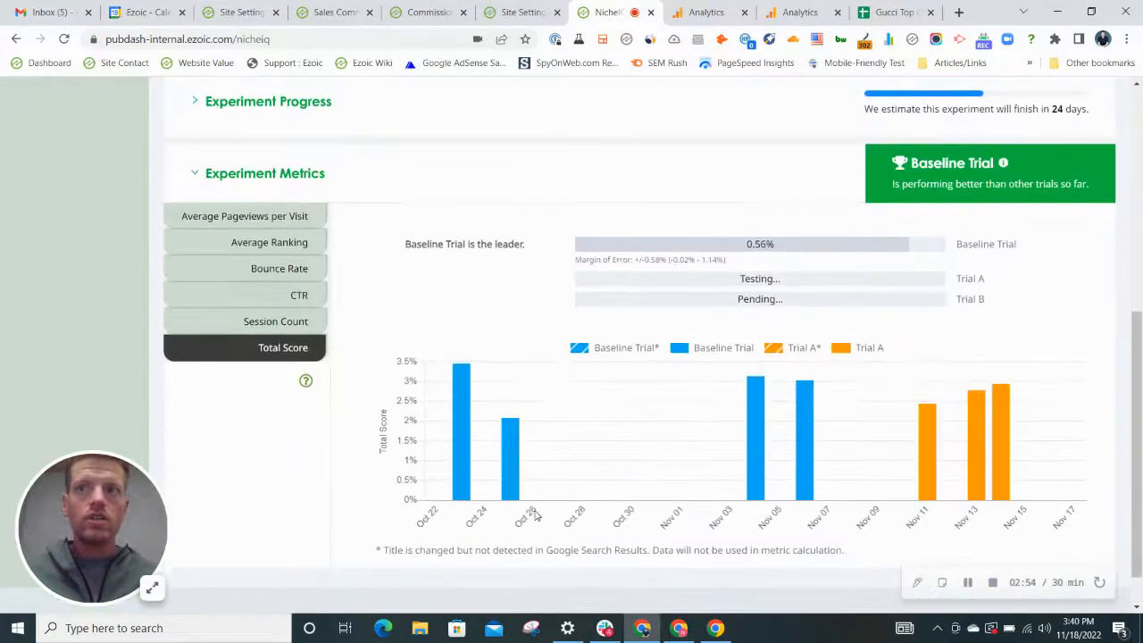
scroll(up, 3)
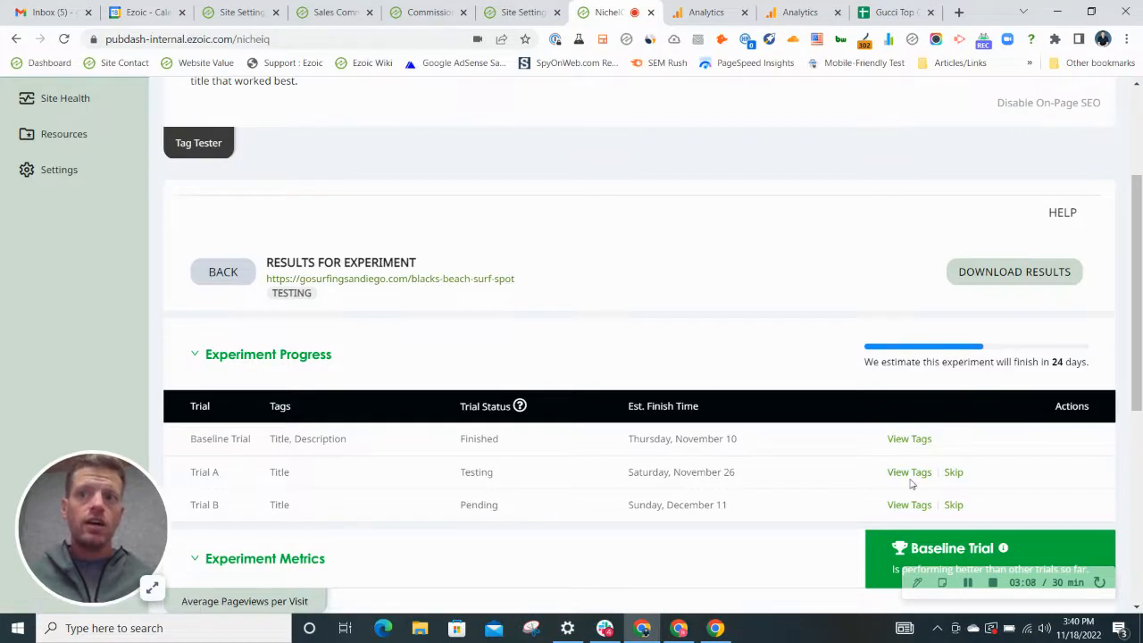
- View Trial B's title tag, "Blacks Beach Surf Guide," then return to the results
click(909, 471)
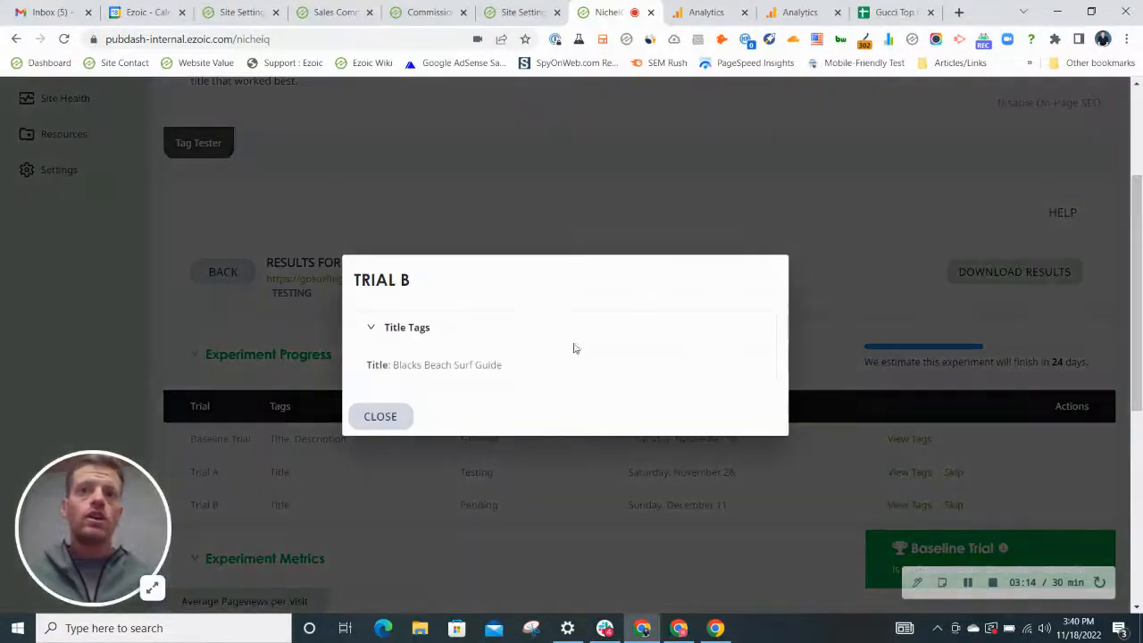
click(378, 416)
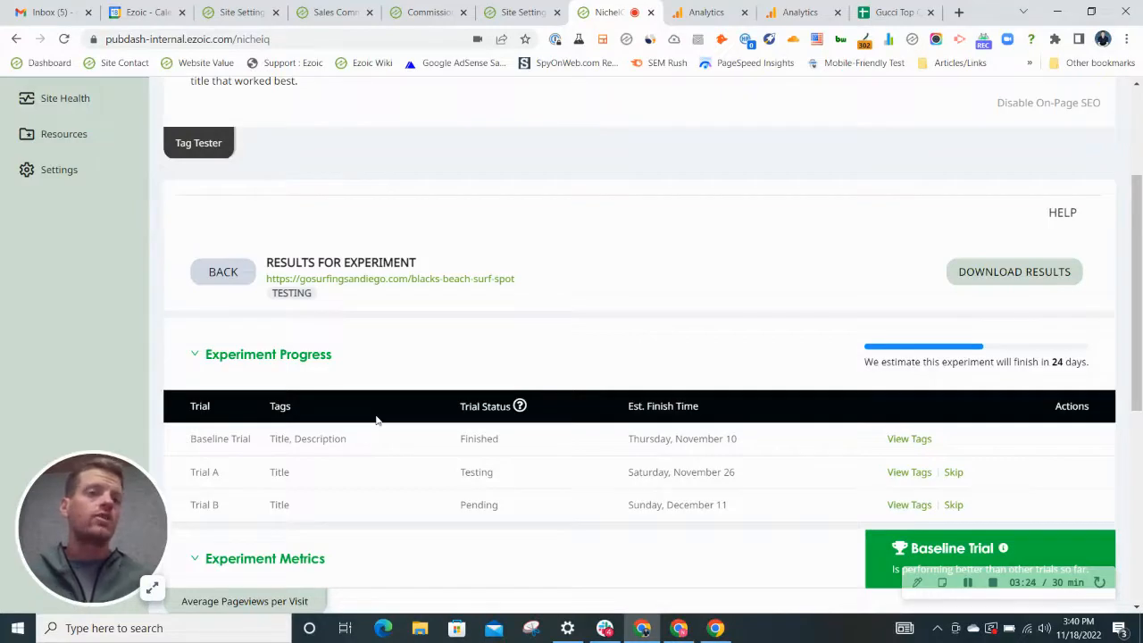
mouse_move(89, 323)
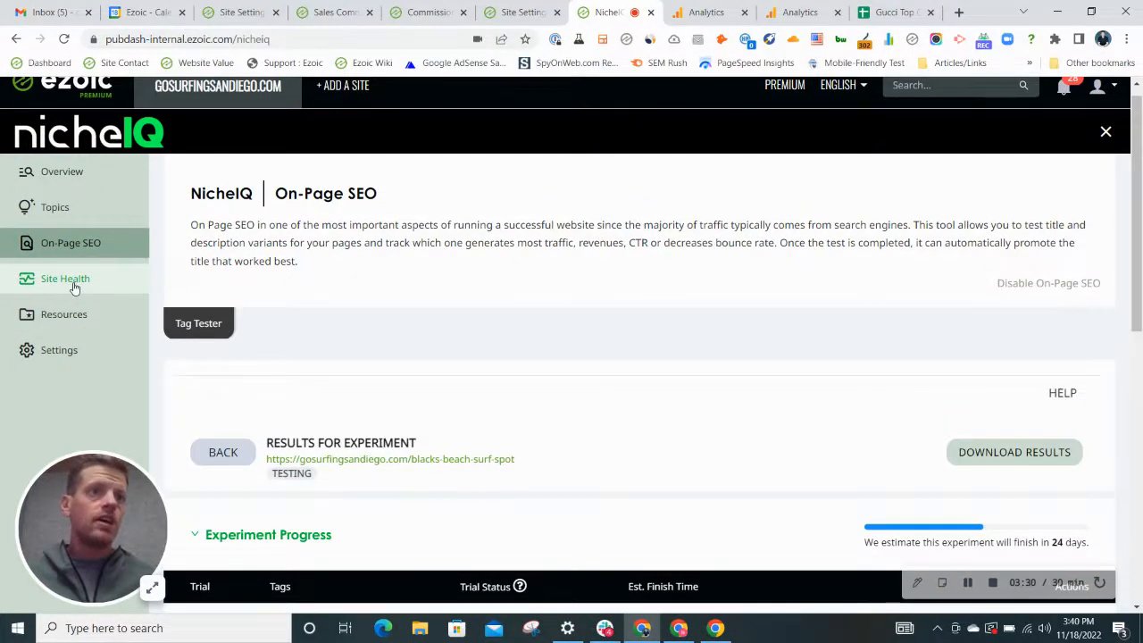
- Show the Site Health broken-link stats and per-URL client and server error counts
click(64, 279)
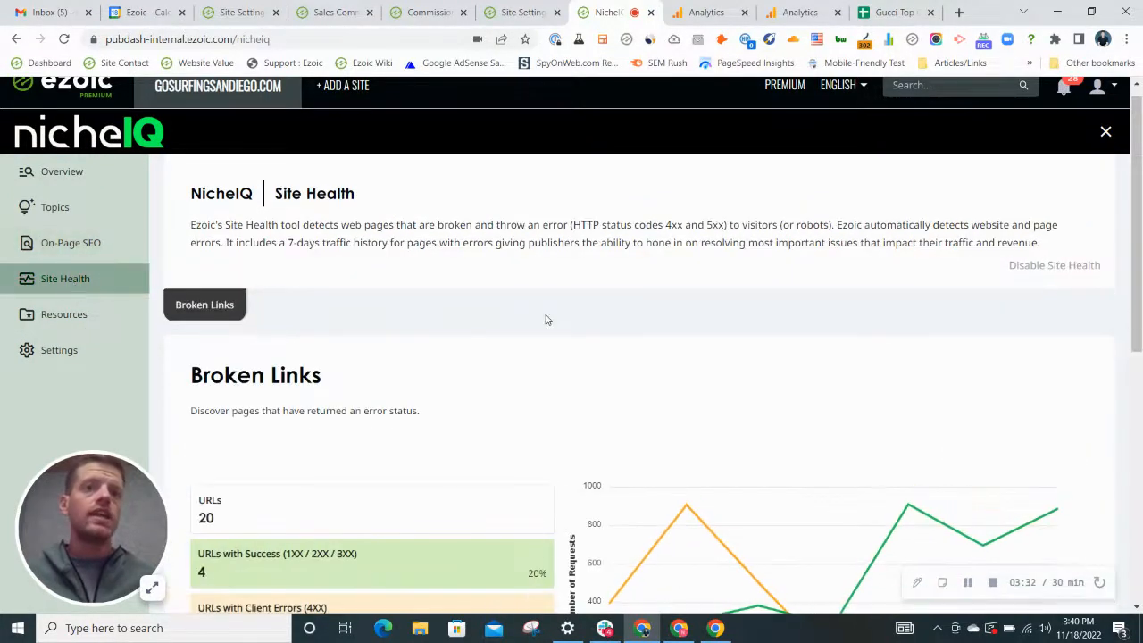
scroll(down, 3)
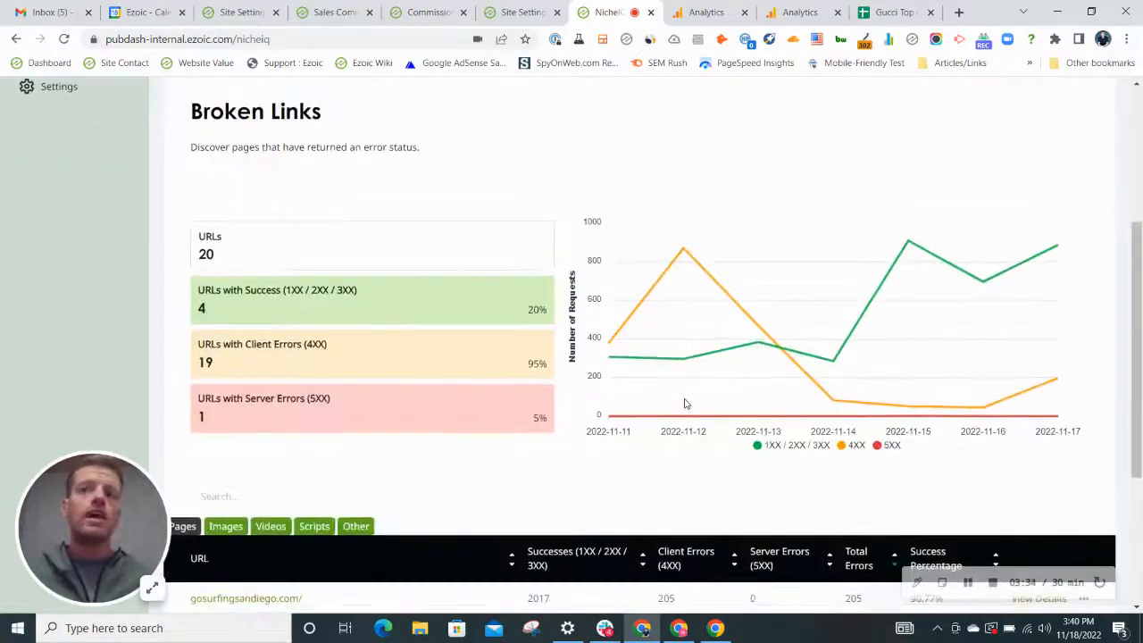
scroll(down, 3)
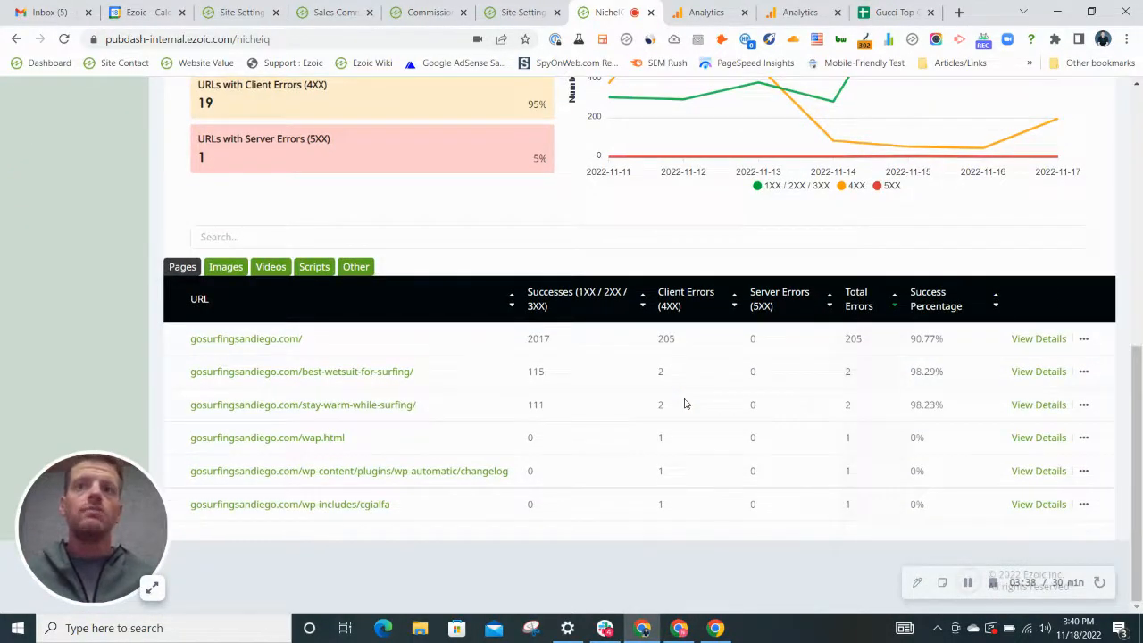
mouse_move(1039, 339)
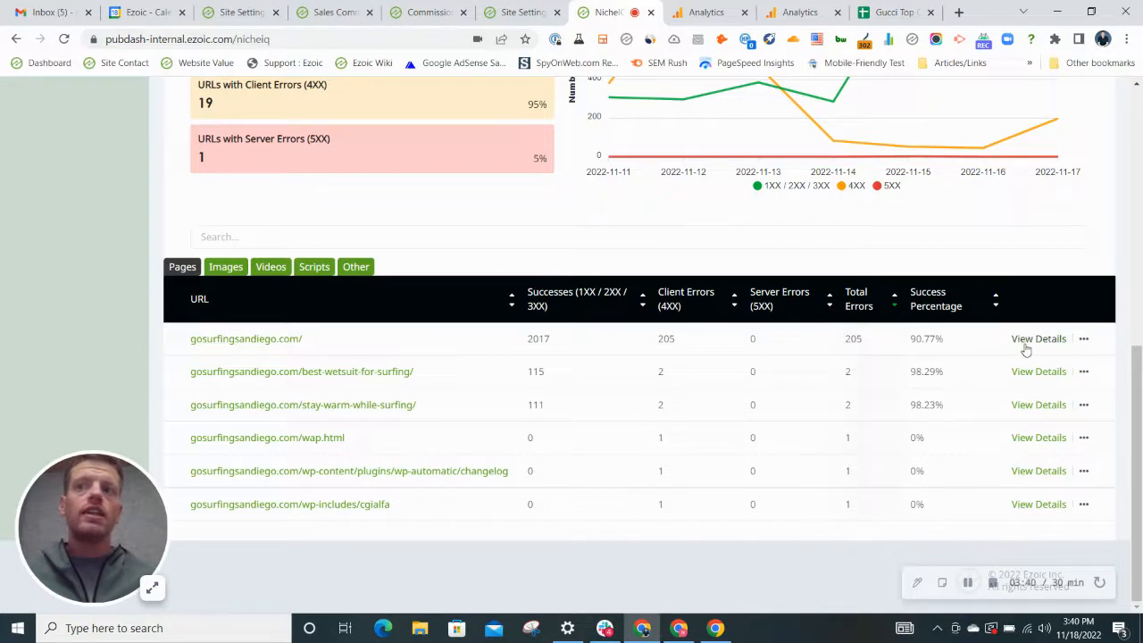